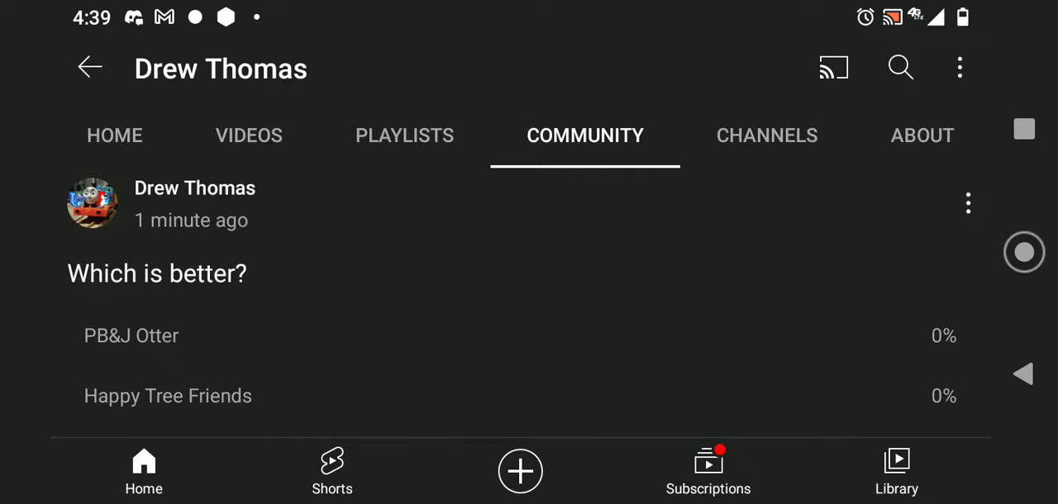
scroll(down, 3)
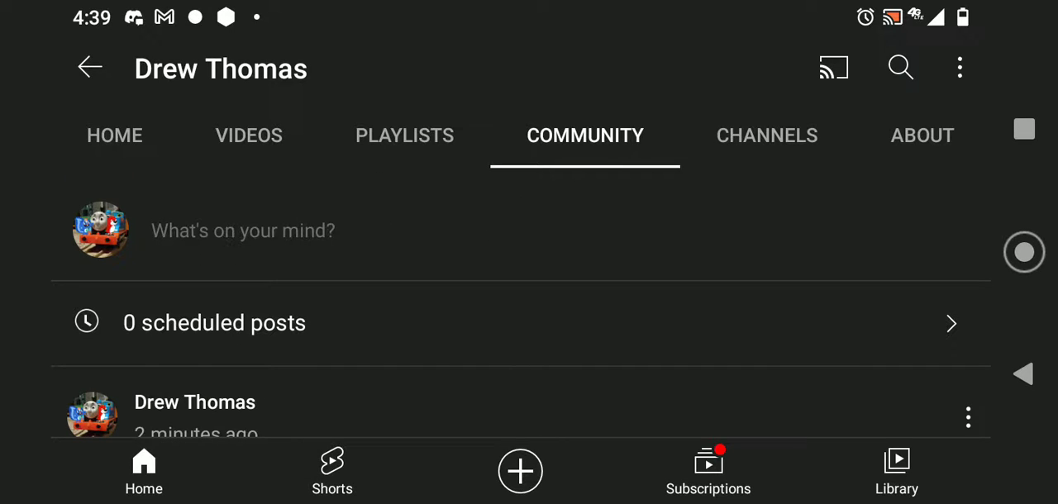
scroll(down, 3)
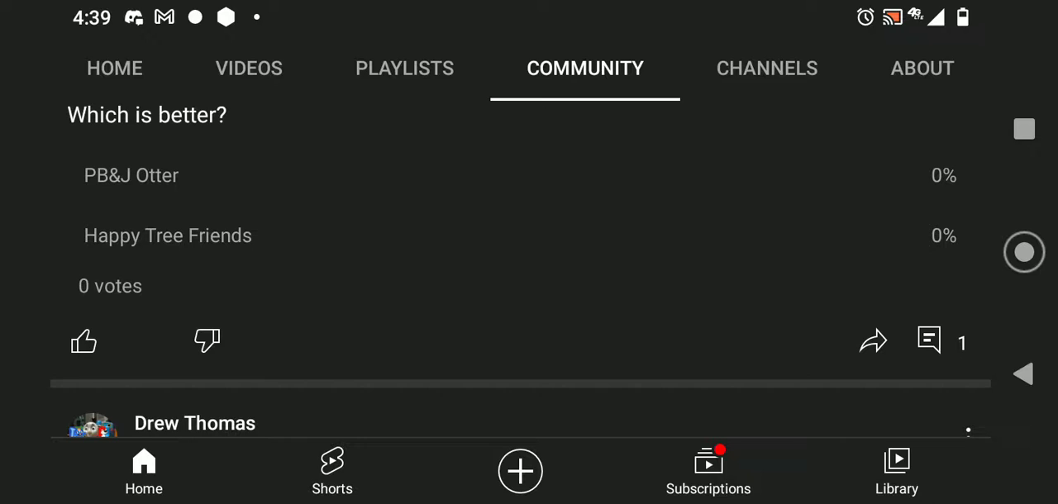
click(928, 341)
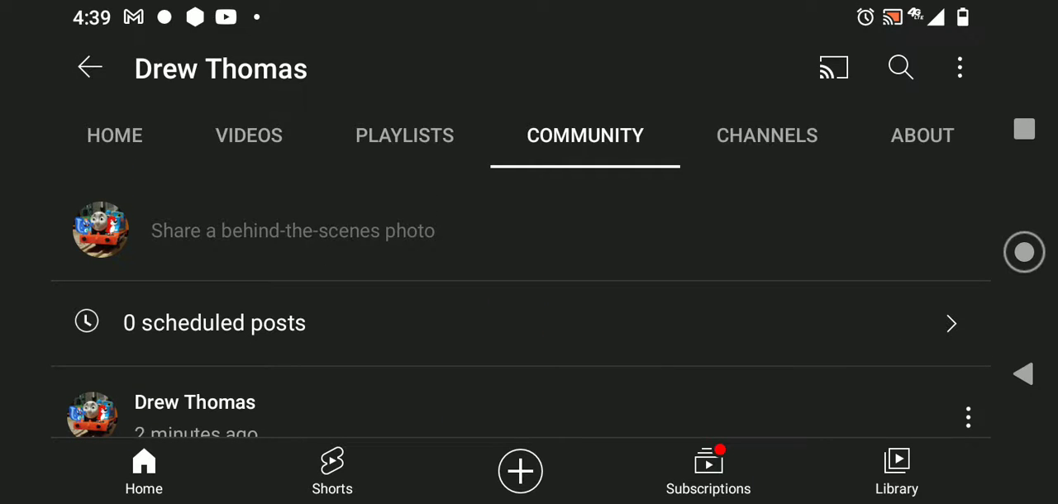
scroll(down, 3)
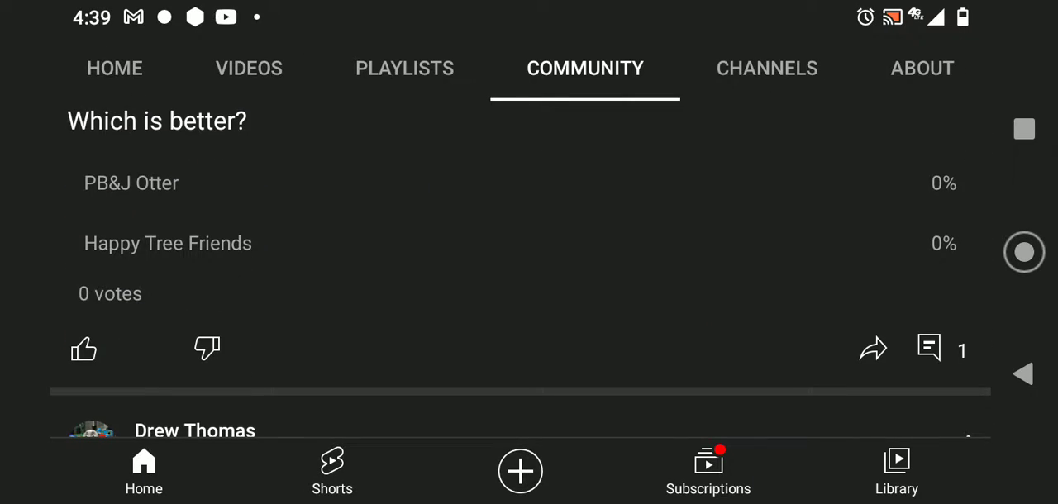